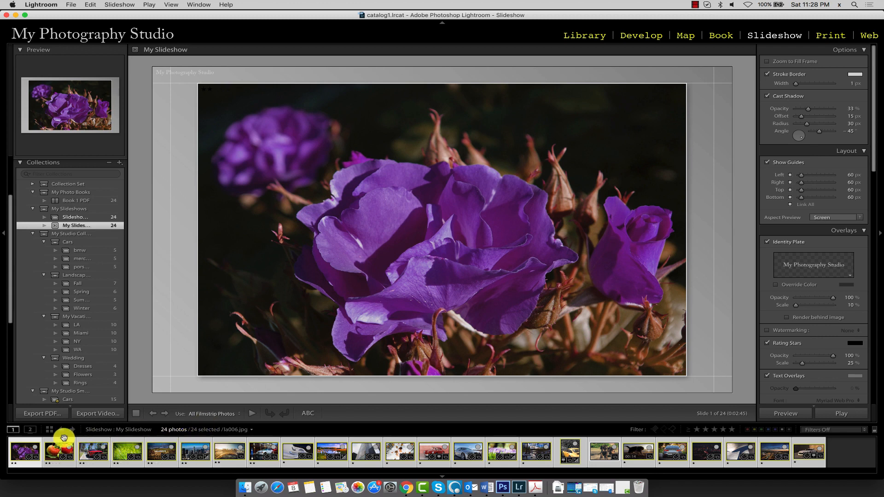
Step: Step through the strawberry and red car slides to reach the grass photo
click(59, 452)
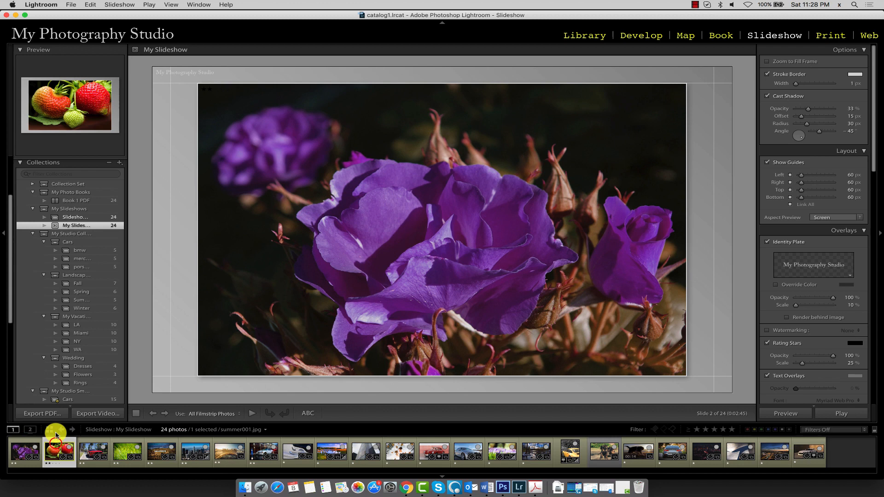
click(58, 451)
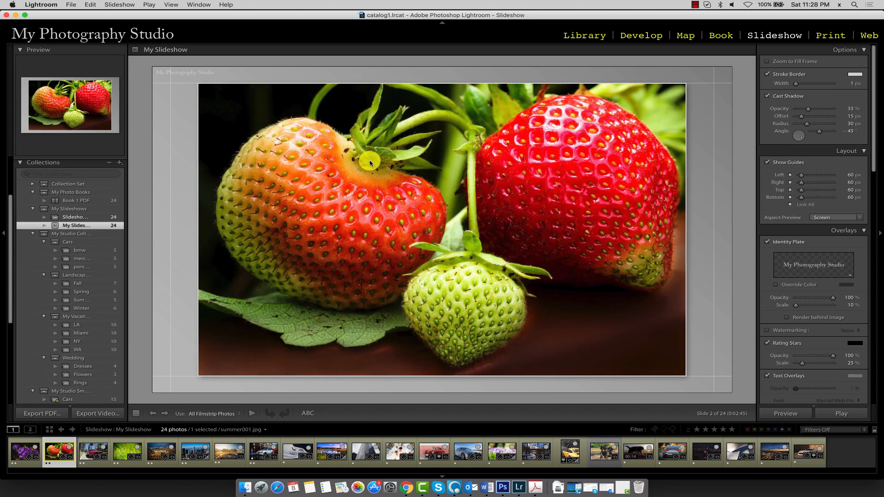
click(93, 452)
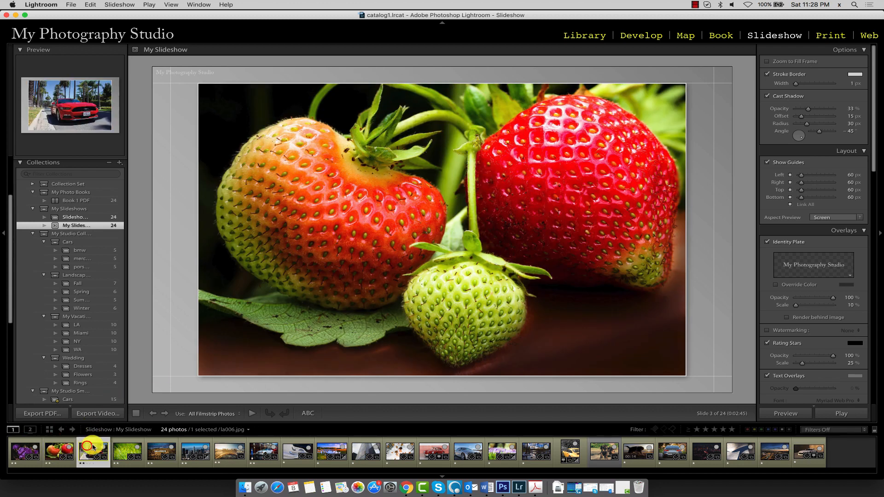
click(128, 451)
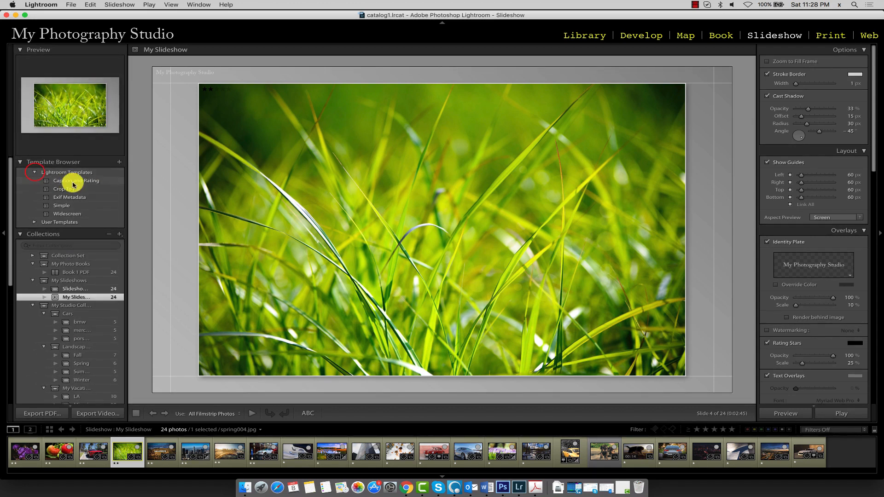
Step: Apply the Caption and Rating template, showing the grass slide with two stars
click(72, 181)
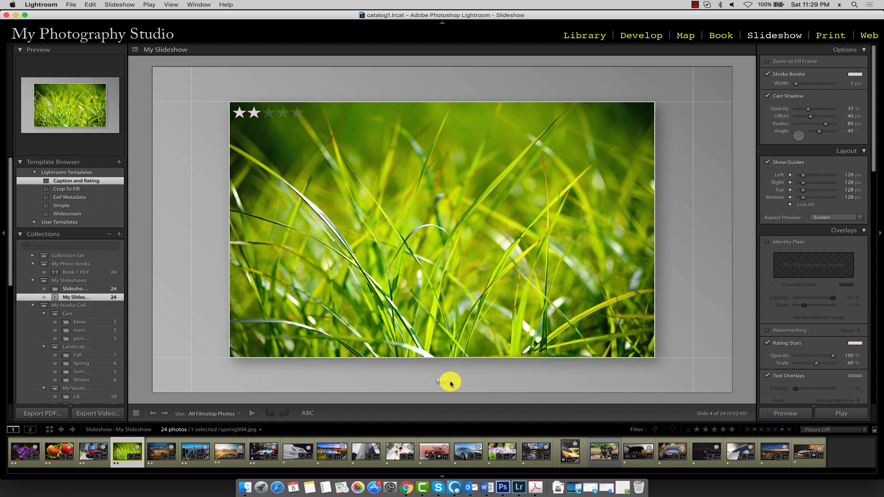
mouse_move(425, 377)
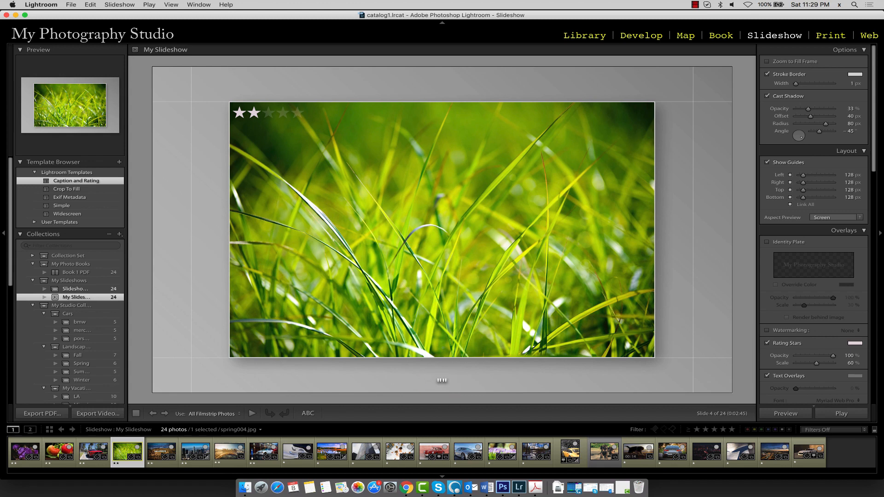
click(585, 36)
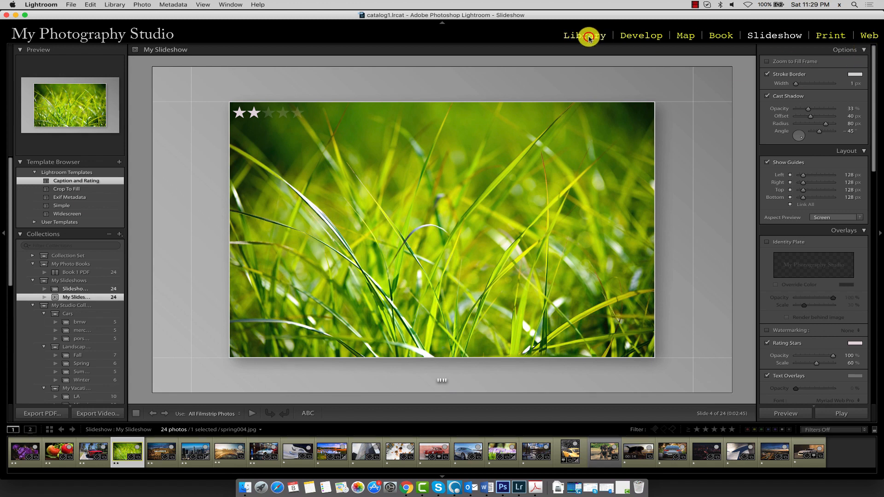
Step: In Library, set the grass photo's caption to 'Grass', then return to Slideshow
click(585, 35)
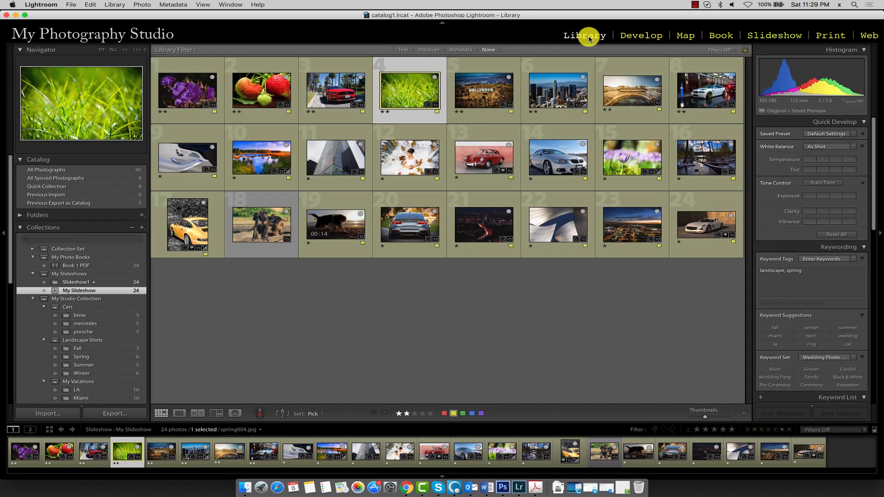
mouse_move(429, 83)
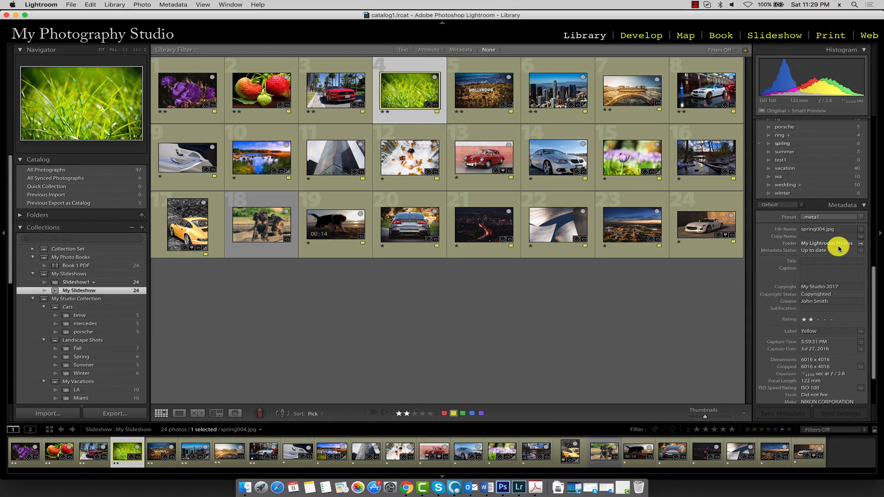
click(831, 258)
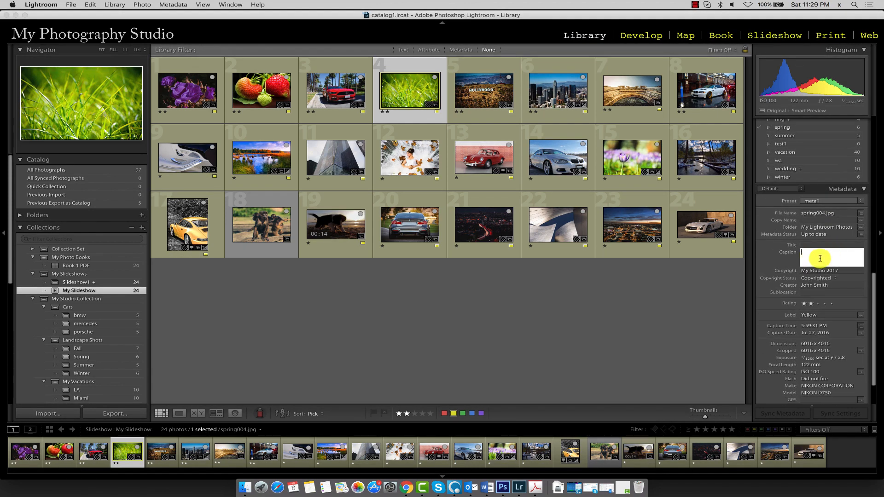
text(Grass)
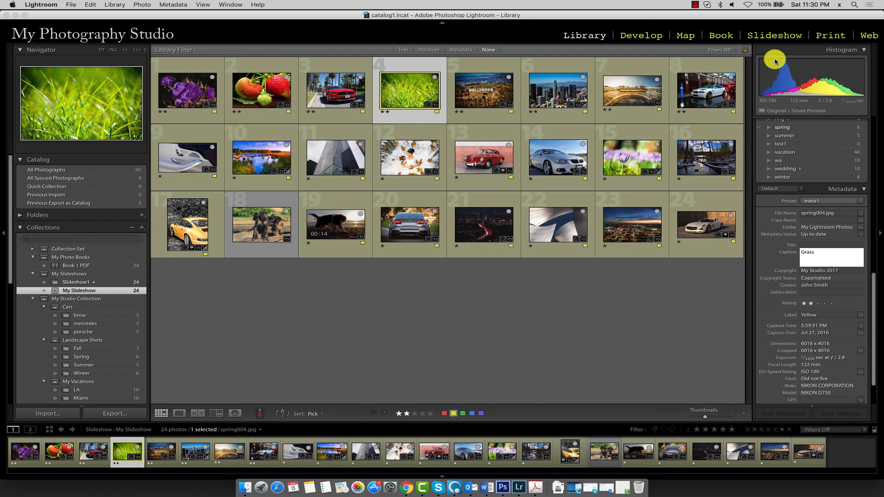
click(775, 35)
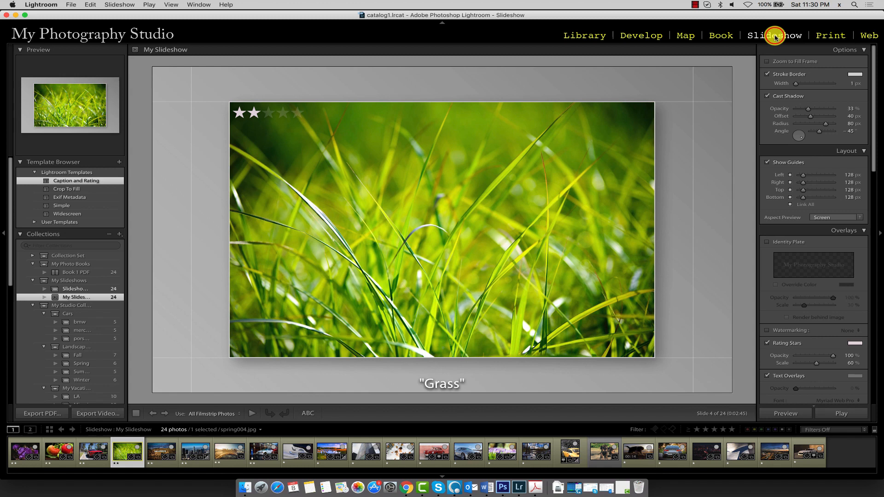
mouse_move(470, 379)
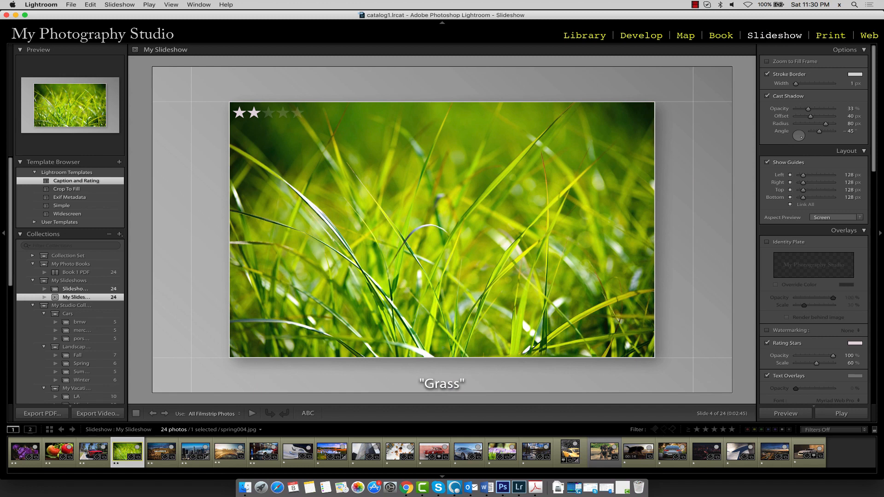
Step: Compare Crop To Fill with Caption and Rating, ending on Crop To Fill
click(67, 189)
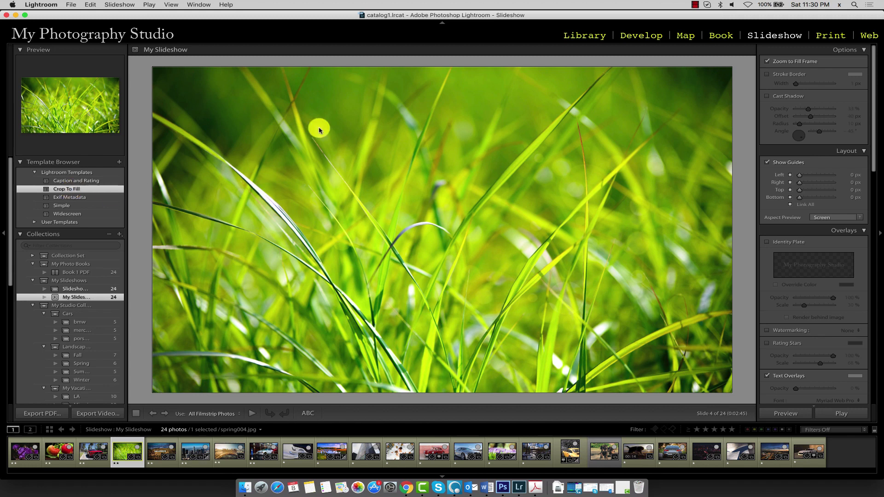
click(77, 181)
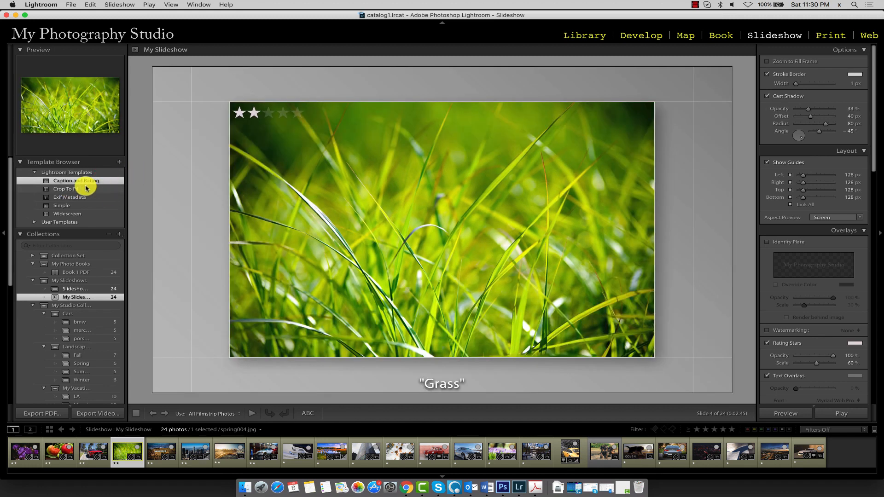
click(66, 188)
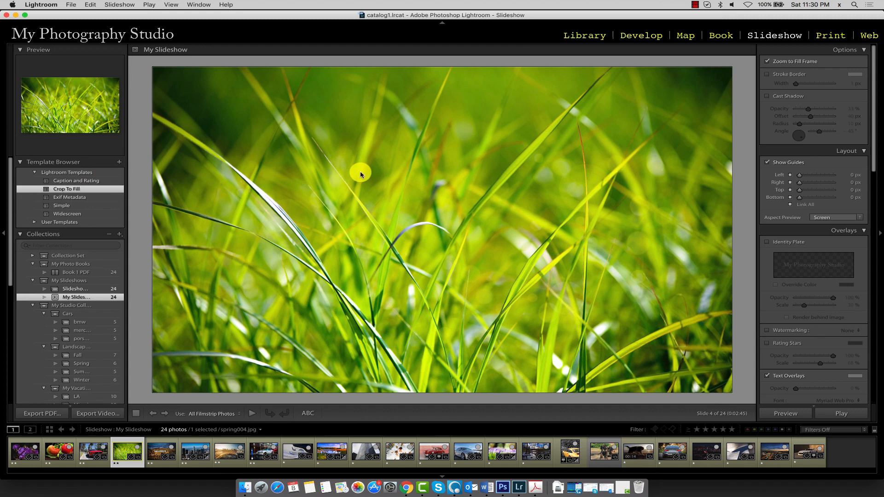
mouse_move(147, 65)
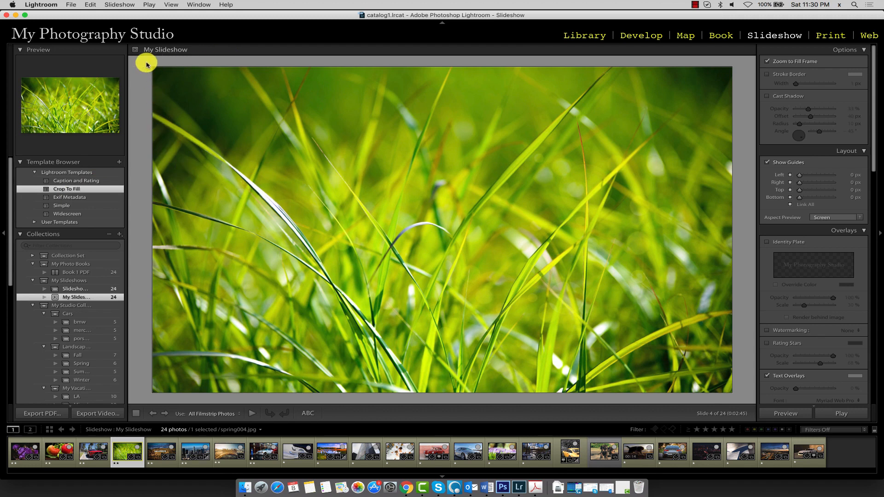
mouse_move(134, 69)
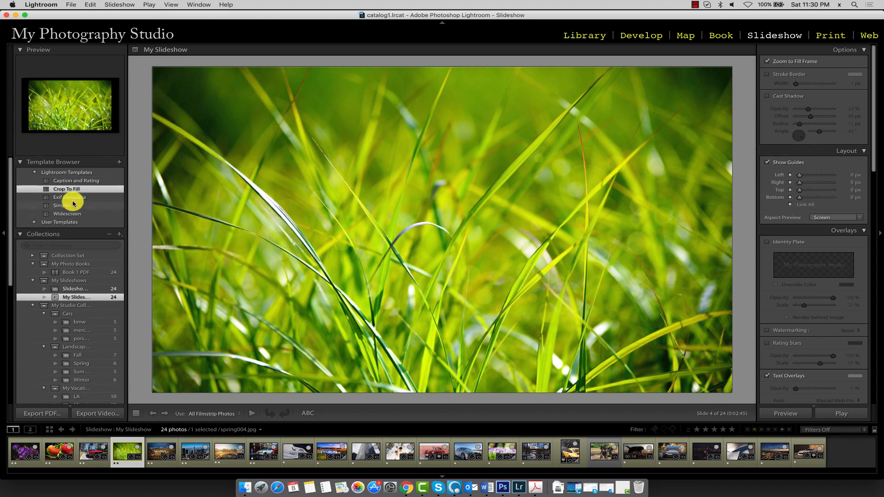
Step: Apply the Exif Metadata template, showing studio name, capture date and camera details
click(68, 197)
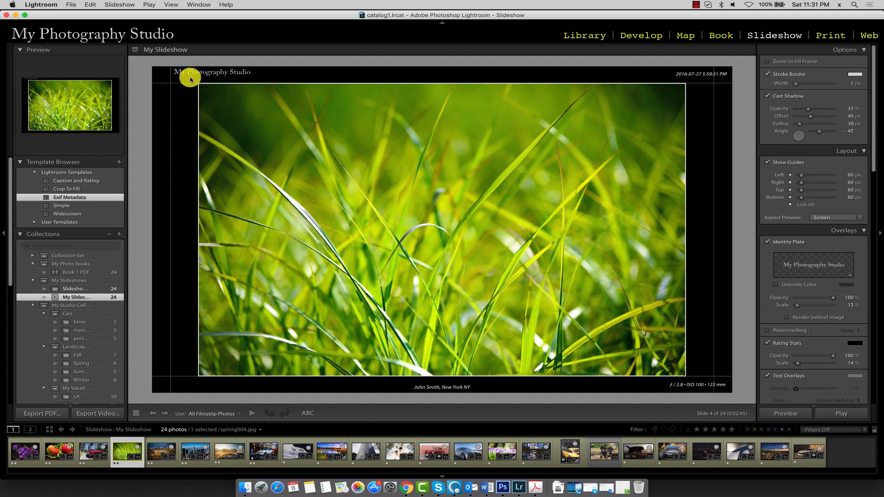
mouse_move(215, 91)
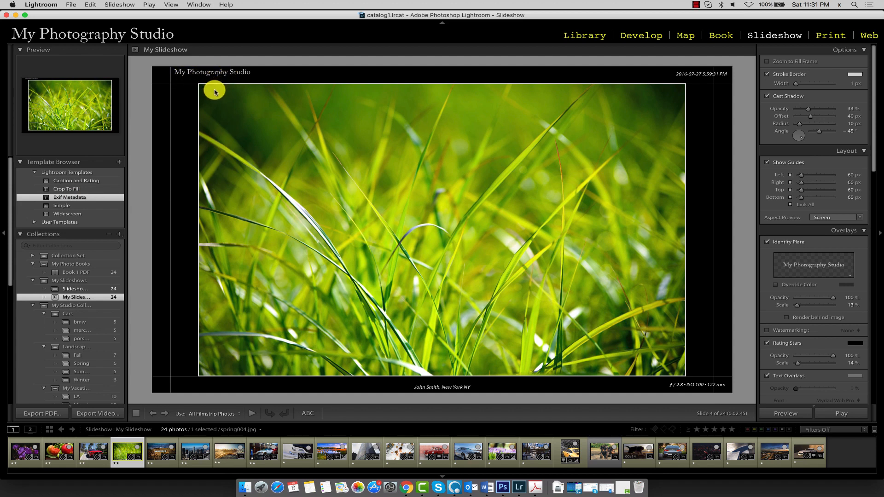
mouse_move(661, 79)
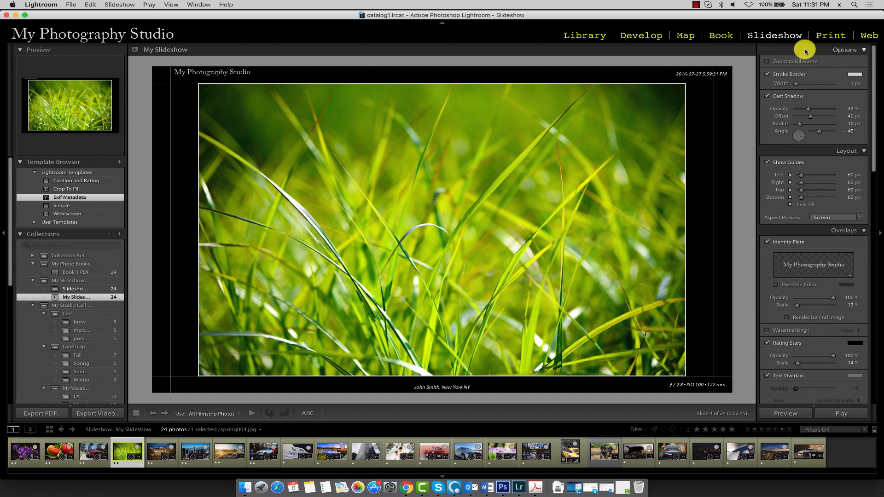
mouse_move(795, 55)
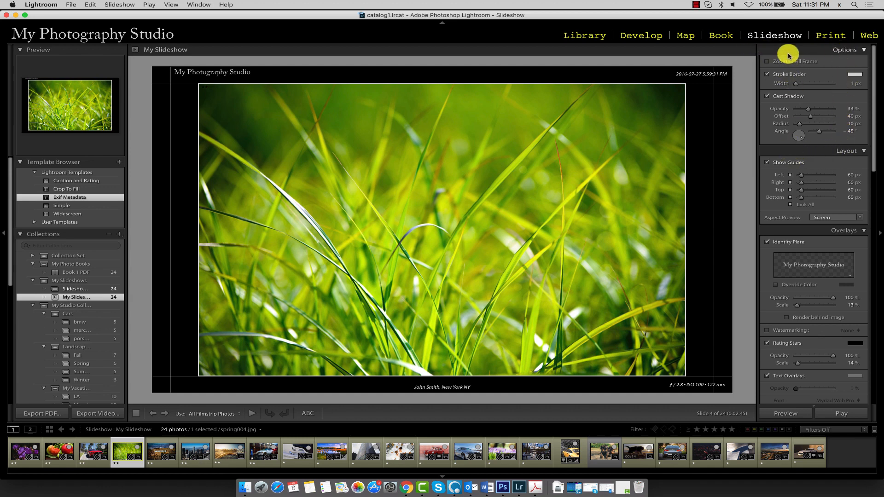